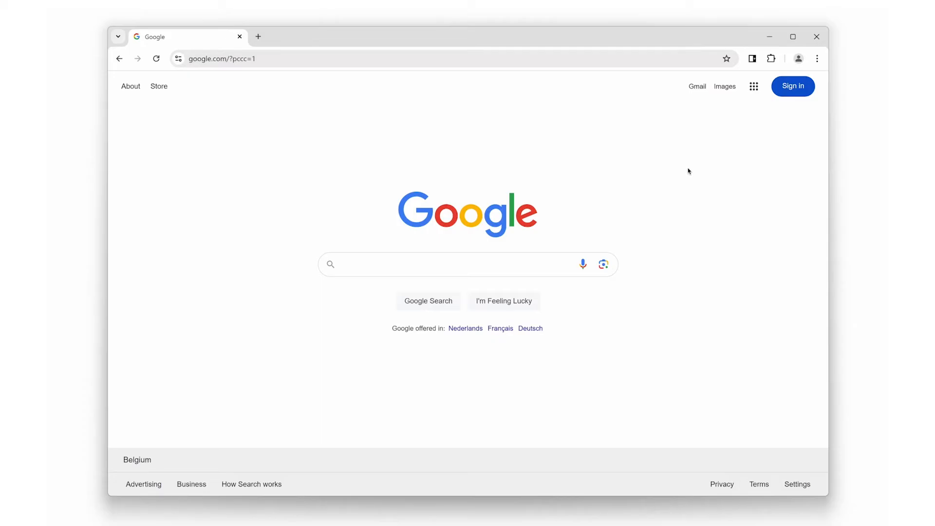
Add the text 'abc def' in a note tab beside the welcome note
left_click(771, 58)
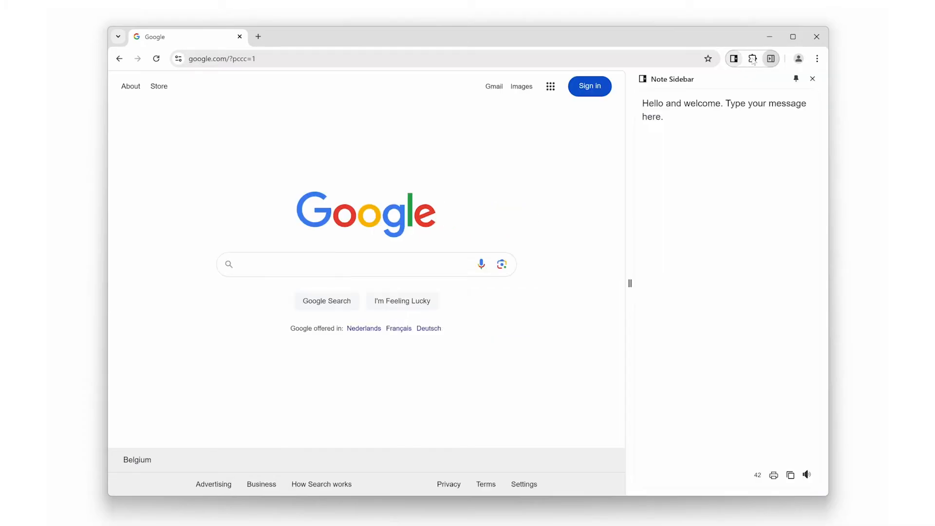
left_click(666, 117)
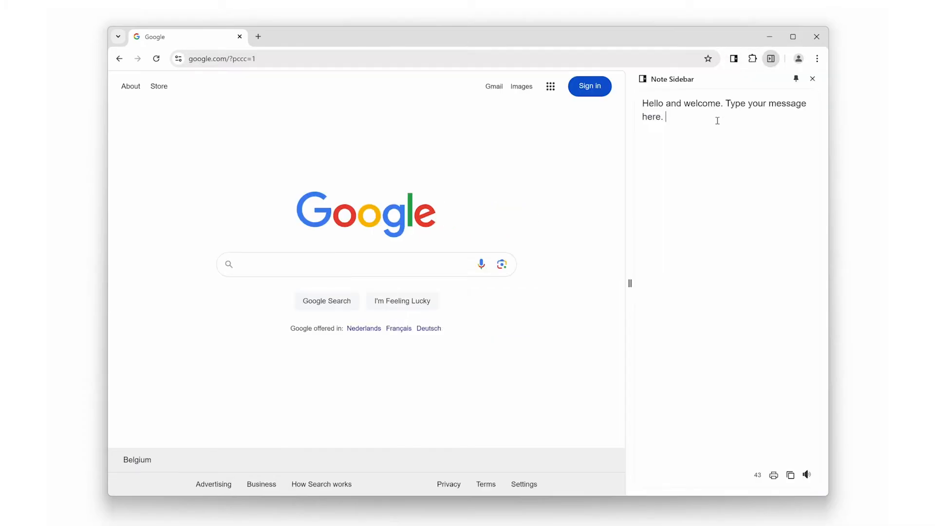
type("abc")
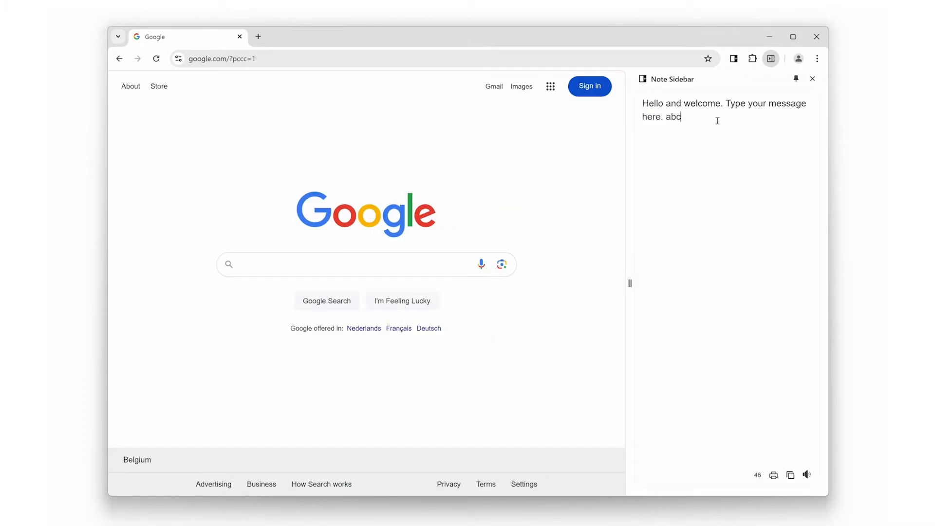
type("123")
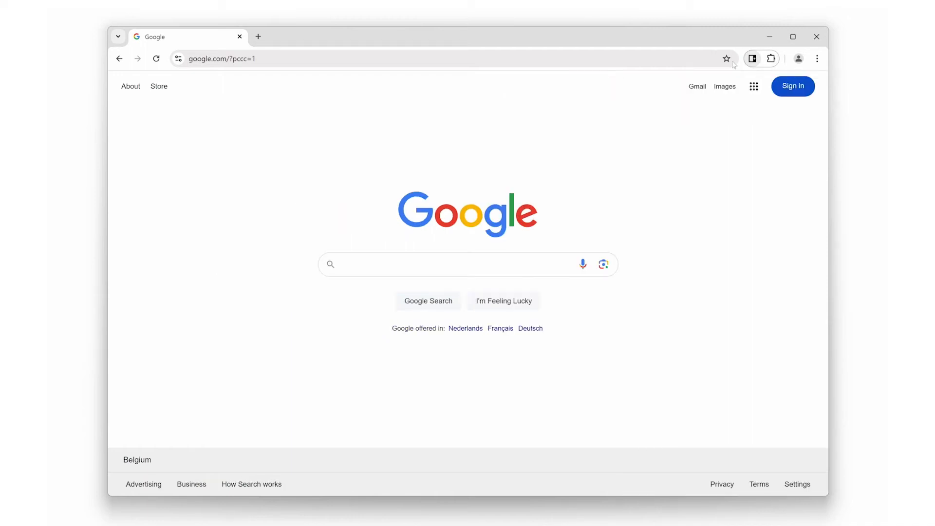
mouse_move(602, 145)
type("a")
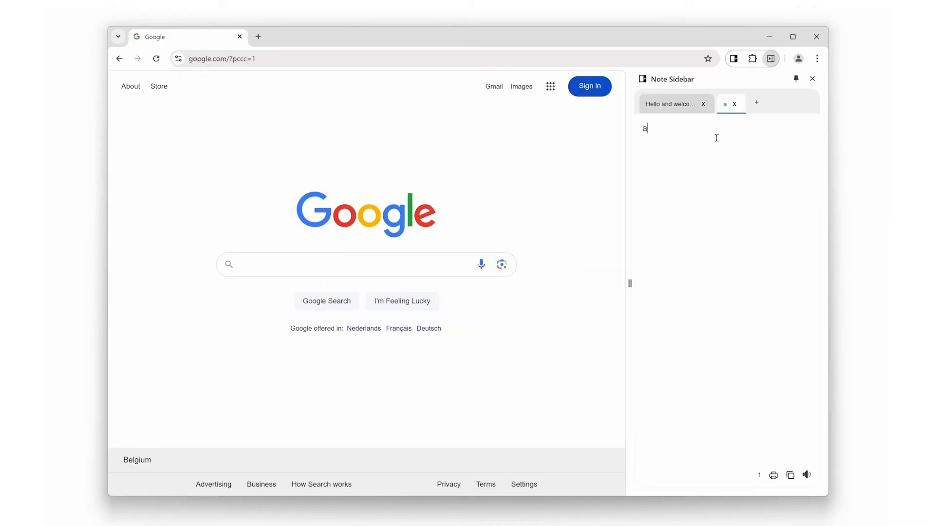
type("bc def")
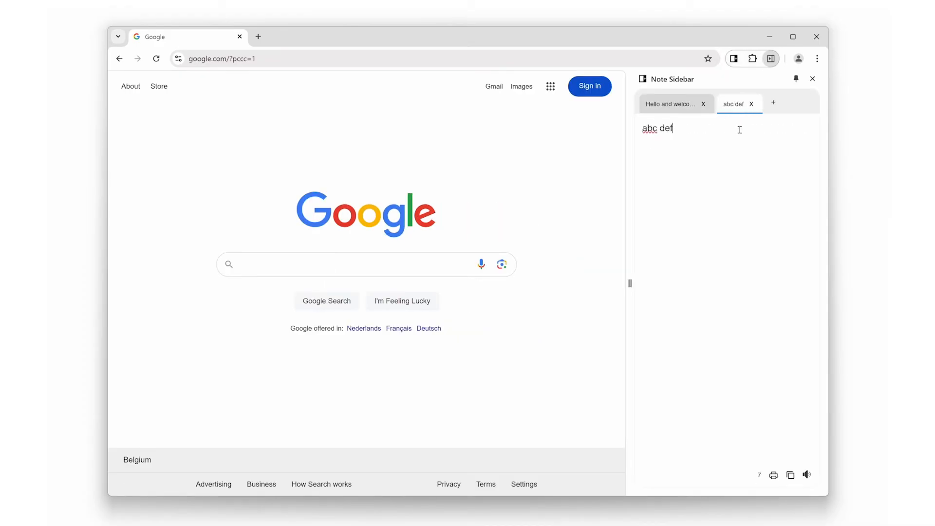
Create another note 'wxv 1234', then review the abc def and welcome tabs
left_click(773, 102)
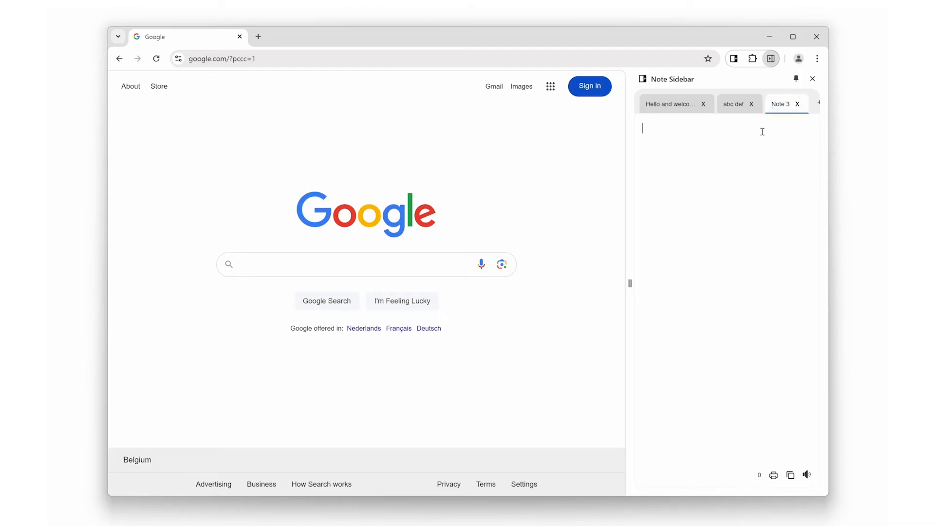
type("WXV")
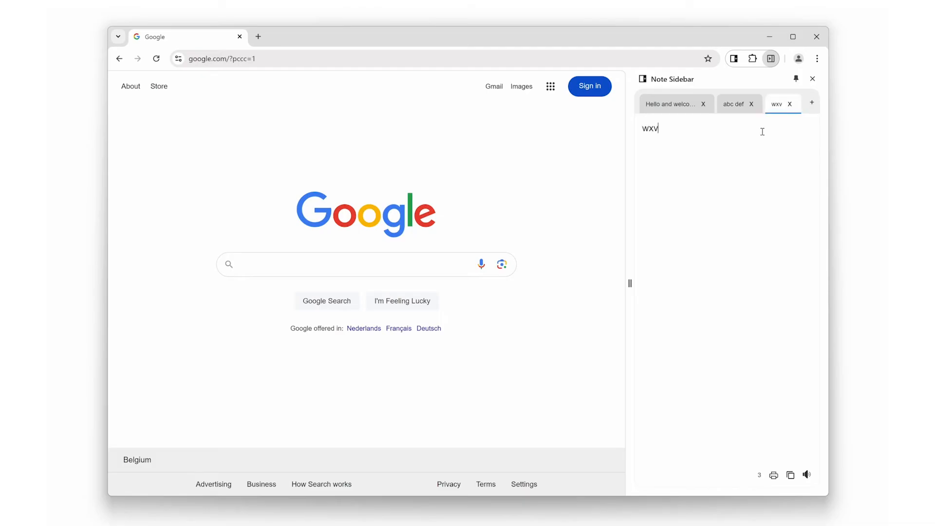
type("1234")
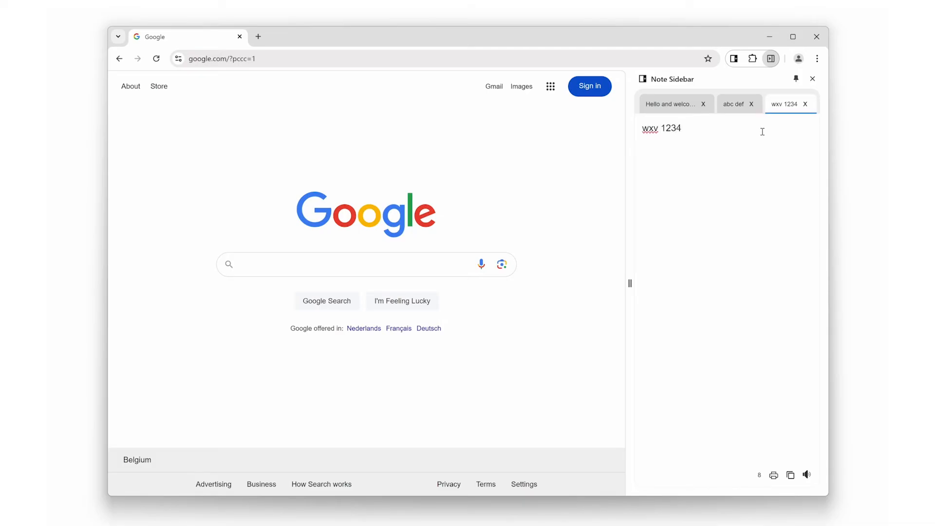
left_click(734, 104)
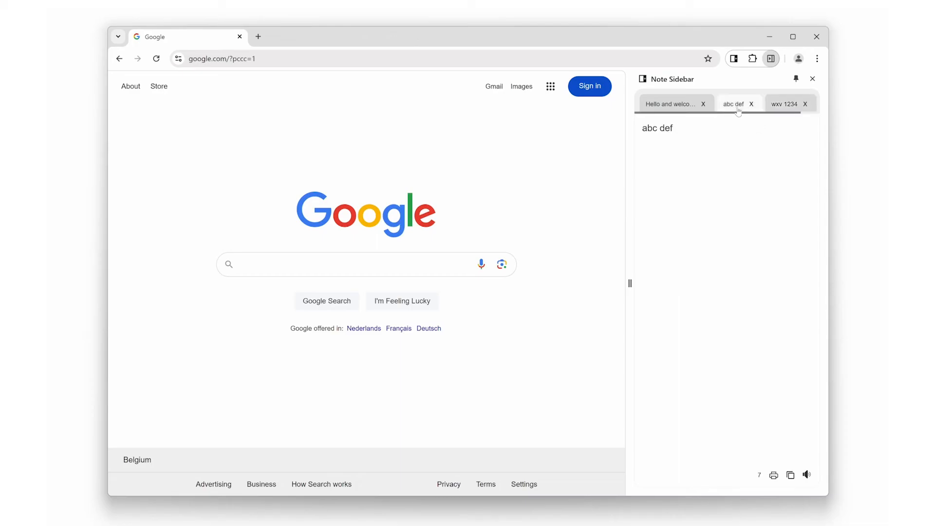
left_click(671, 105)
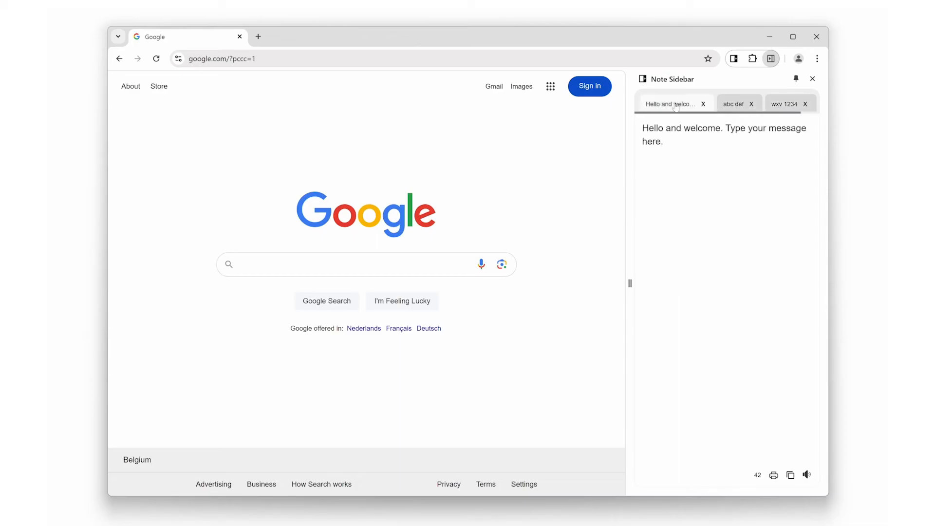
mouse_move(805, 105)
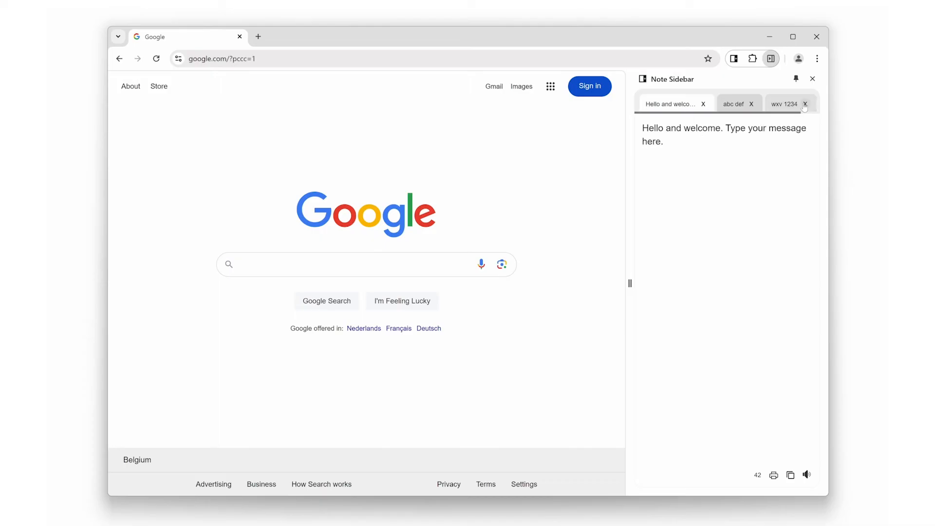
Dismiss the extra tab and show the notes panel in the dark theme
left_click(805, 104)
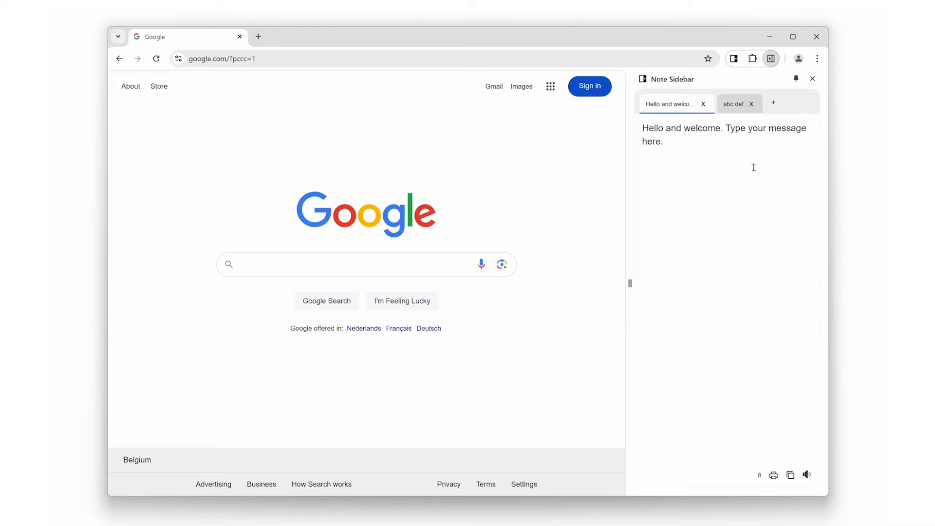
left_click(813, 78)
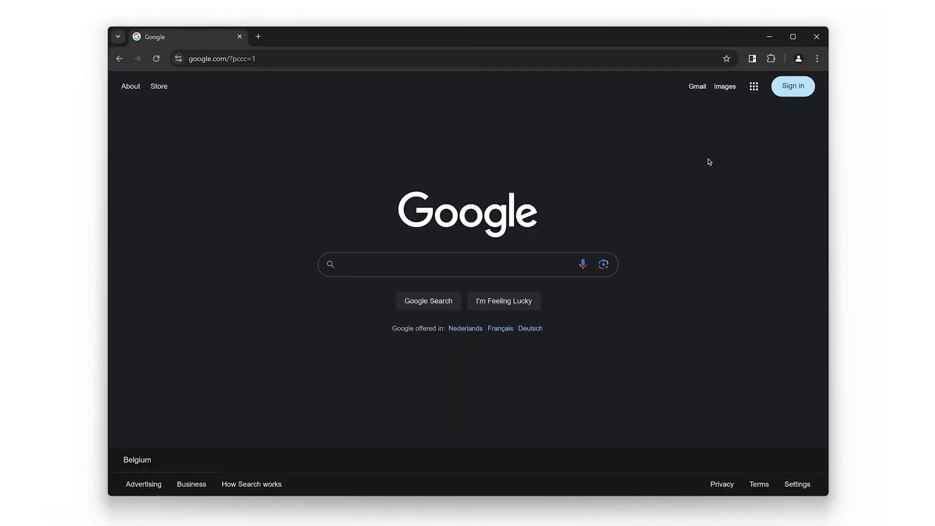
left_click(771, 59)
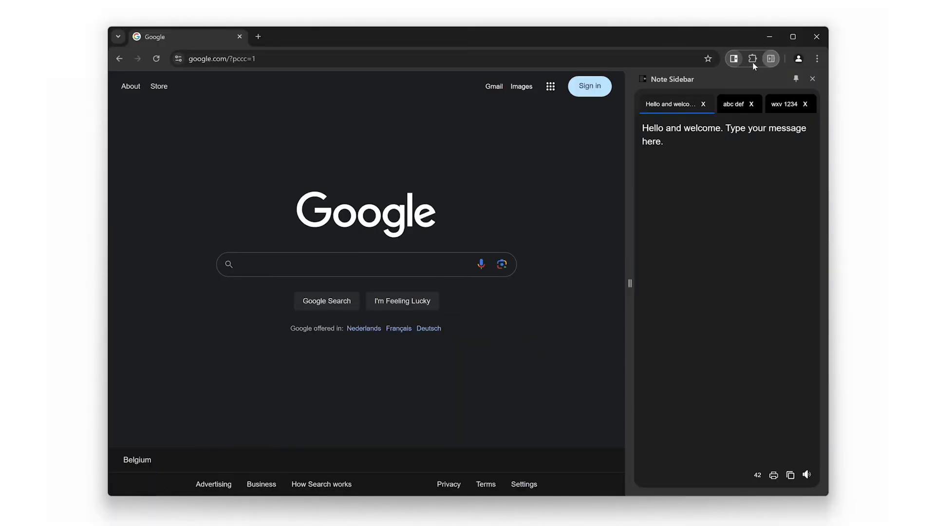